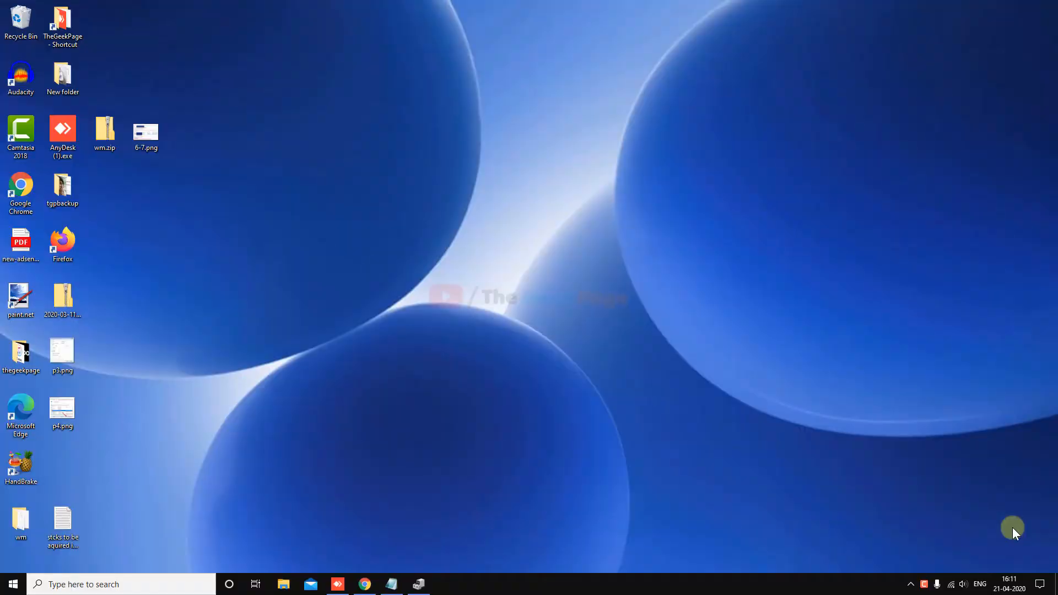
pyautogui.moveTo(161, 521)
pyautogui.write('view ad')
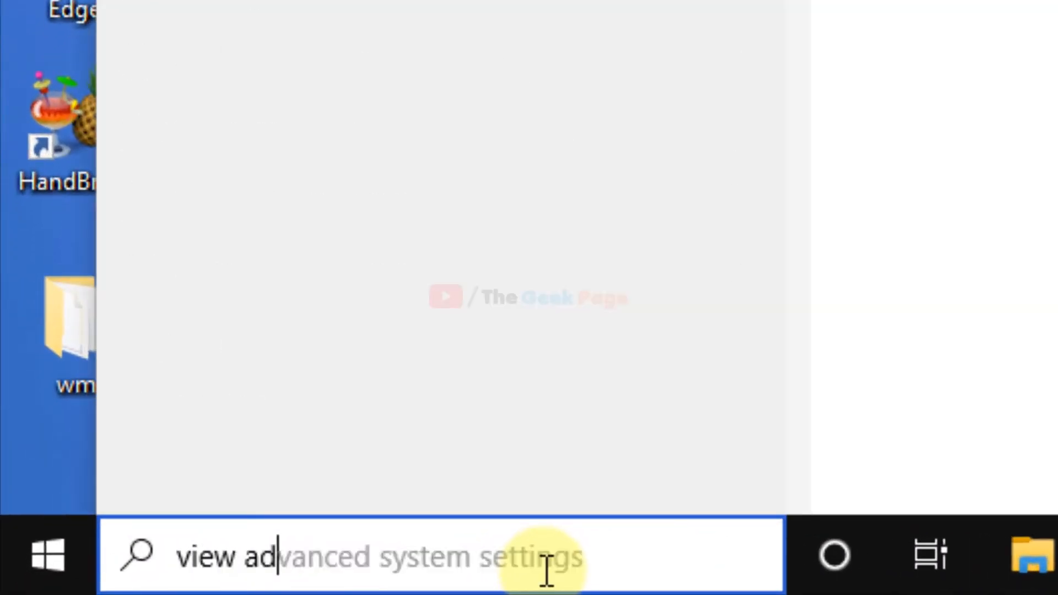
# Find 'advanced system settings' via taskbar search and launch System Properties.
pyautogui.write('vanced system')
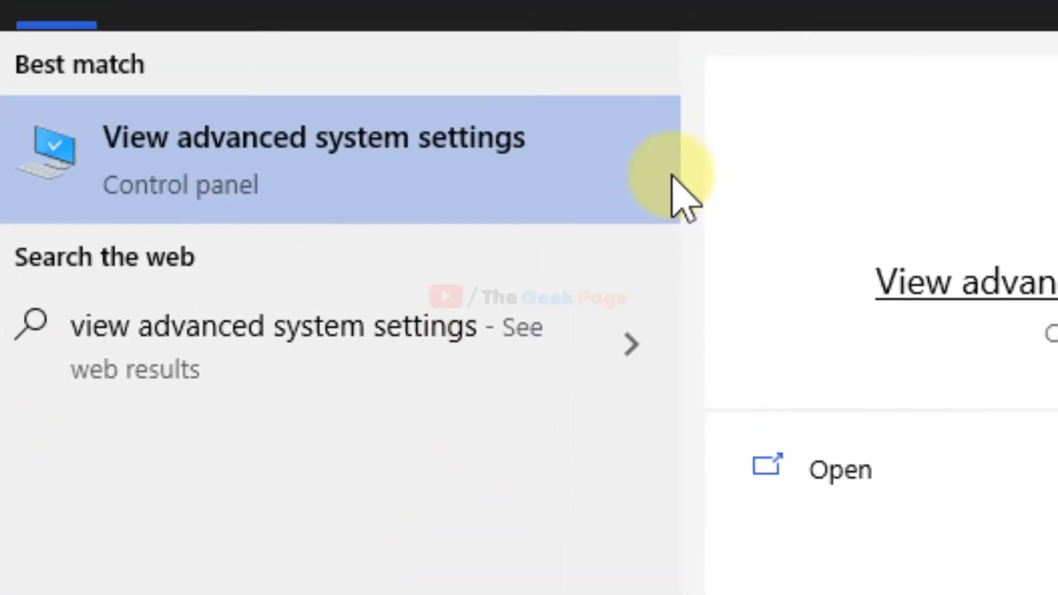
pyautogui.click(312, 136)
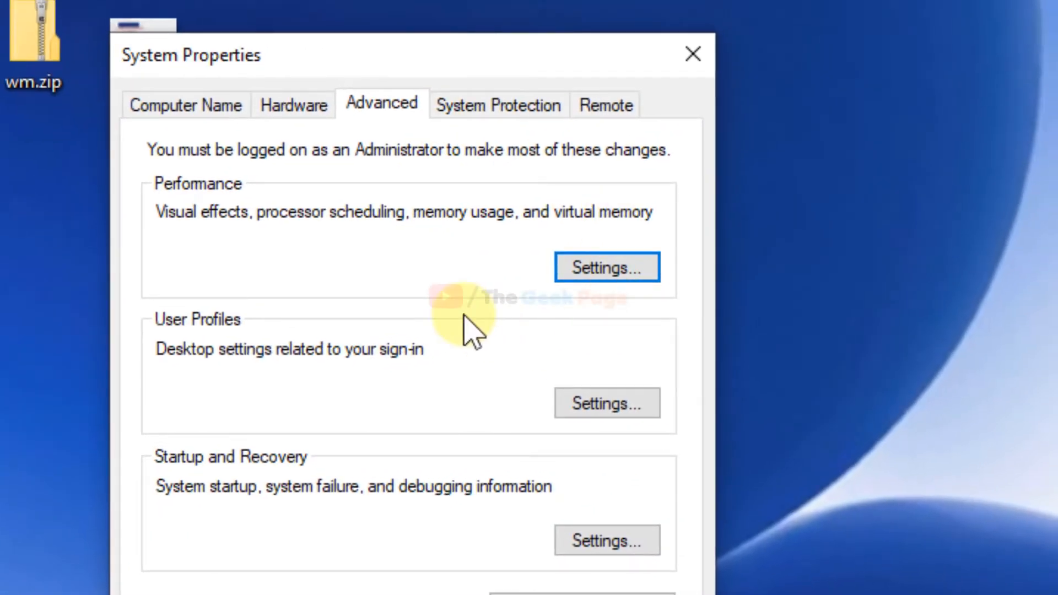
pyautogui.moveTo(118, 472)
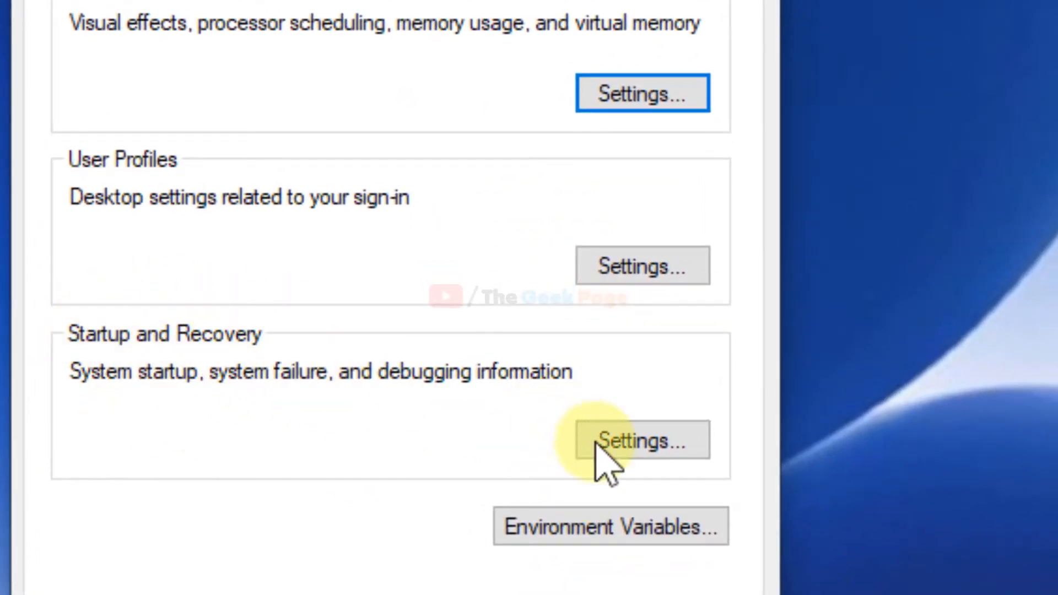
# In Startup and Recovery, uncheck 'Automatically restart' on system failure.
pyautogui.click(640, 441)
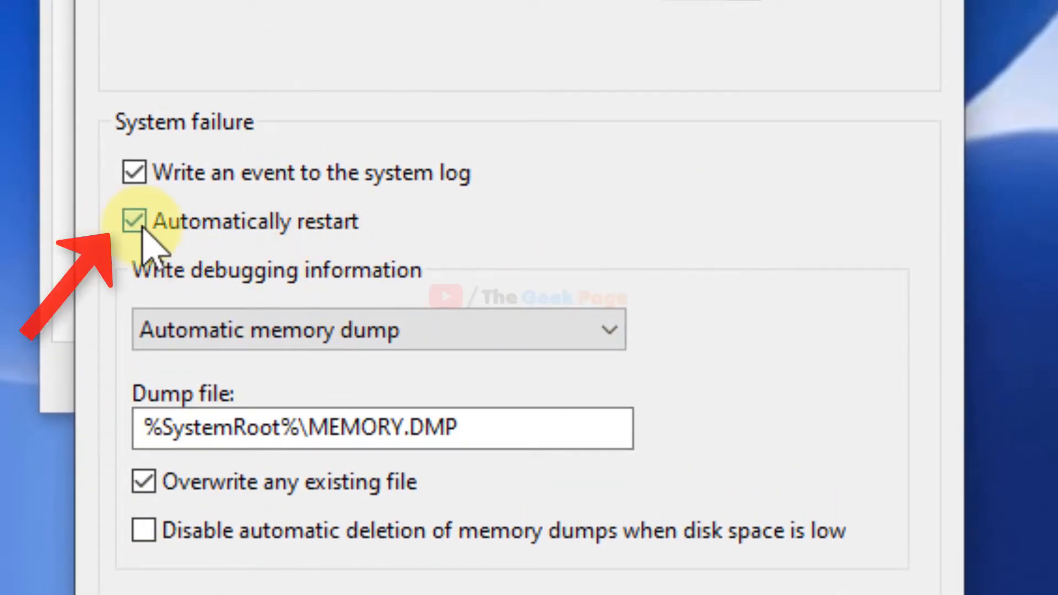
pyautogui.click(133, 221)
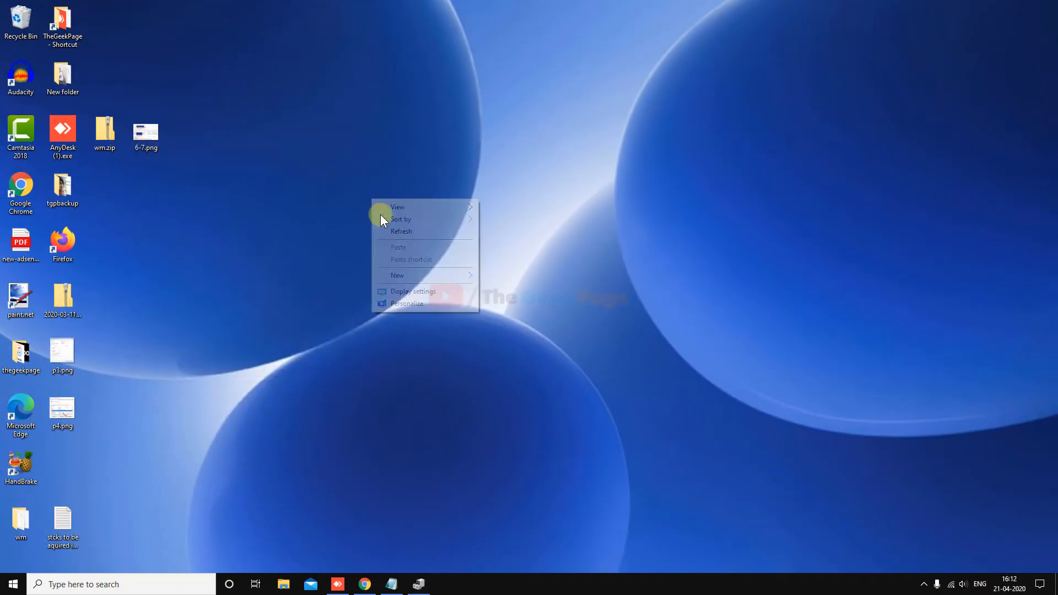
# Dismiss the desktop context menu so the desktop sits clear.
pyautogui.click(387, 227)
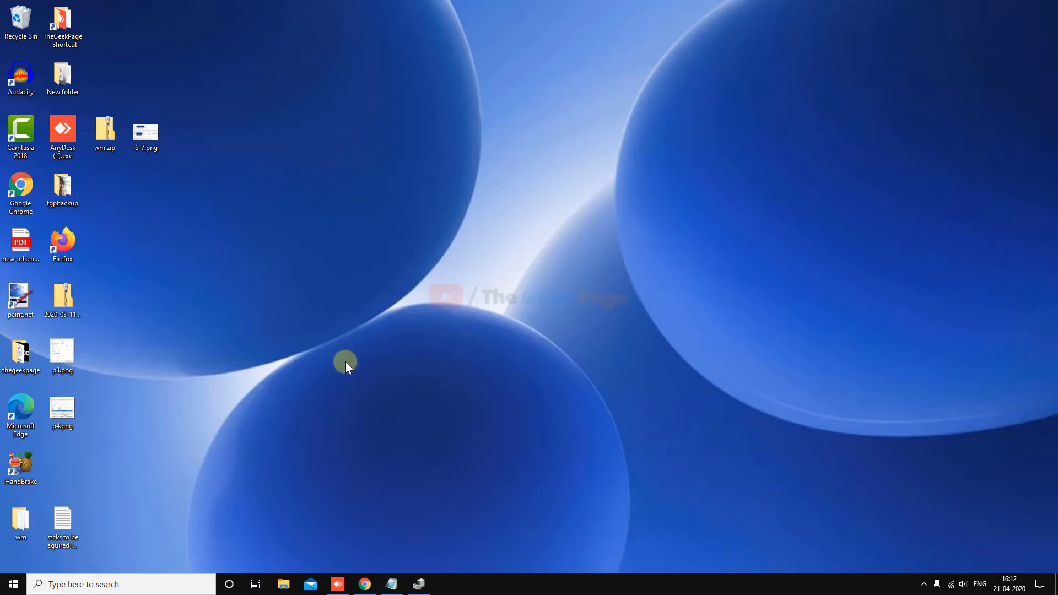
pyautogui.moveTo(342, 359)
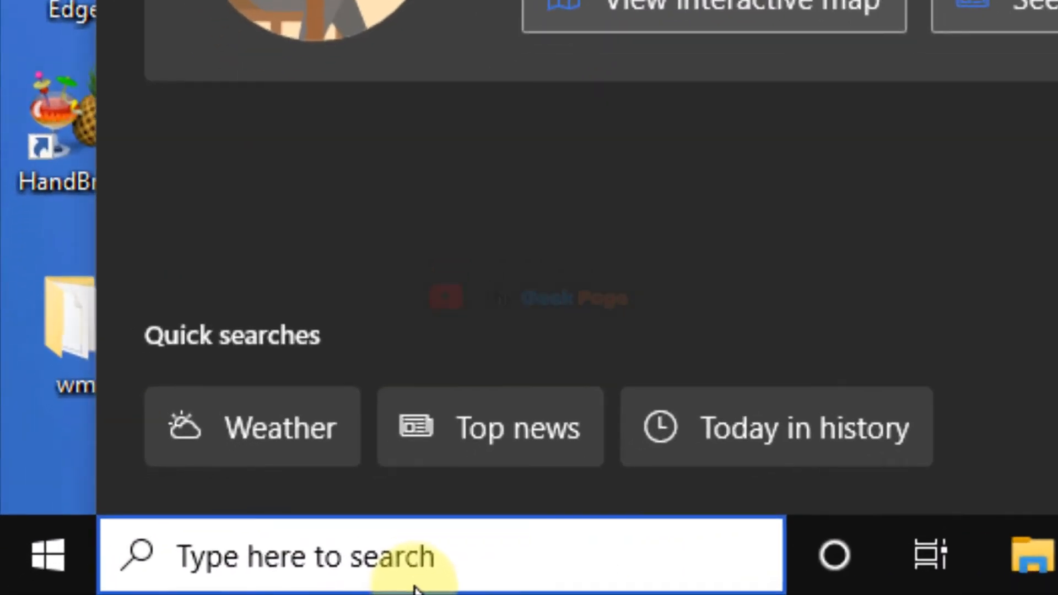
# Launch regedit and reach HKEY_LOCAL_MACHINE\SOFTWARE\Policies\Microsoft\Windows.
pyautogui.write('regedit')
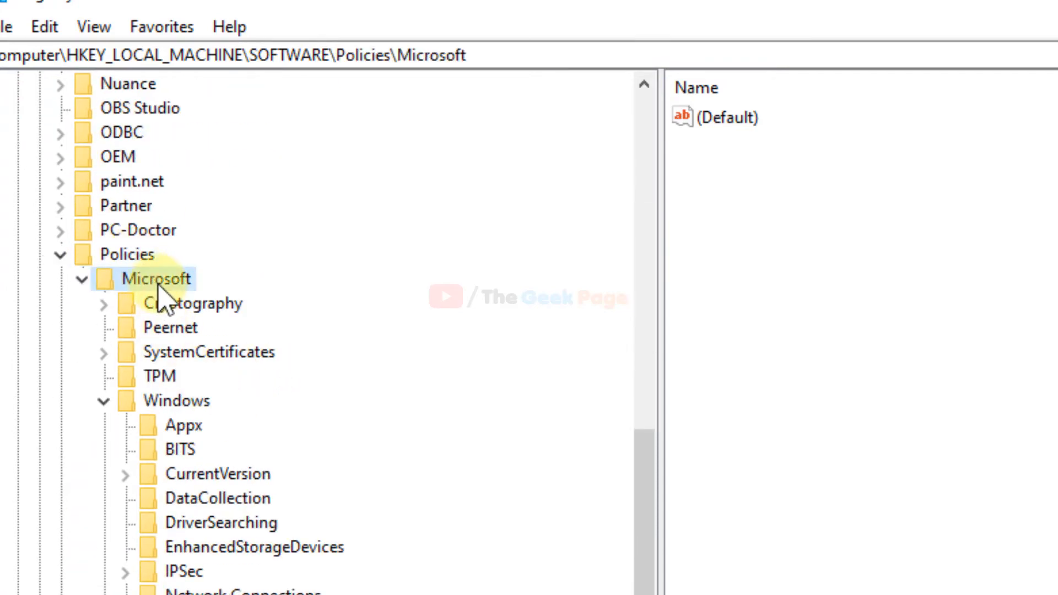
pyautogui.click(178, 400)
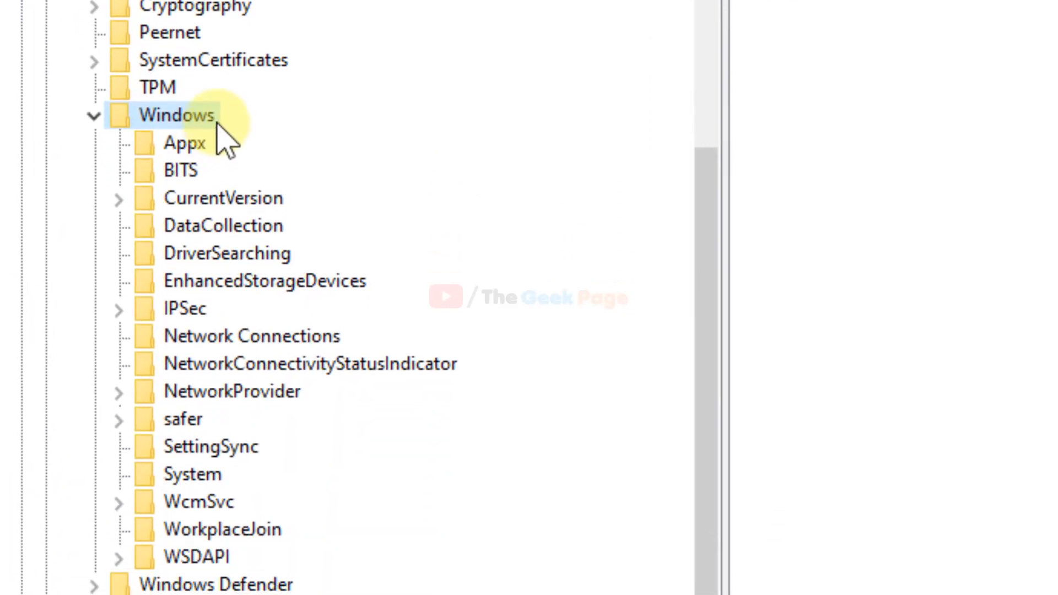
# Create a new subkey under Windows and name it WindowsUpdate.
pyautogui.rightClick(176, 114)
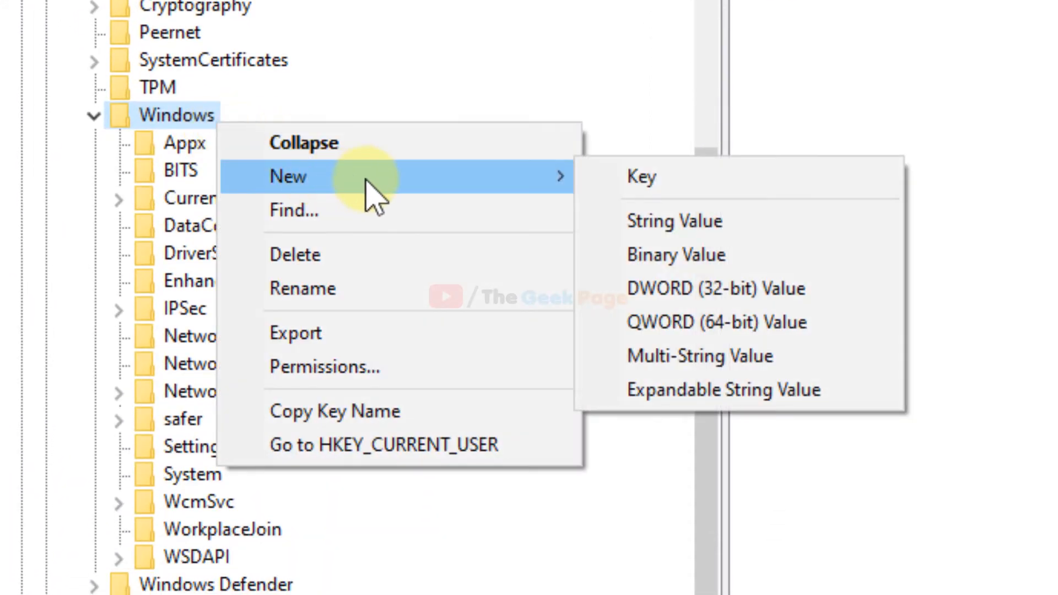
pyautogui.moveTo(649, 177)
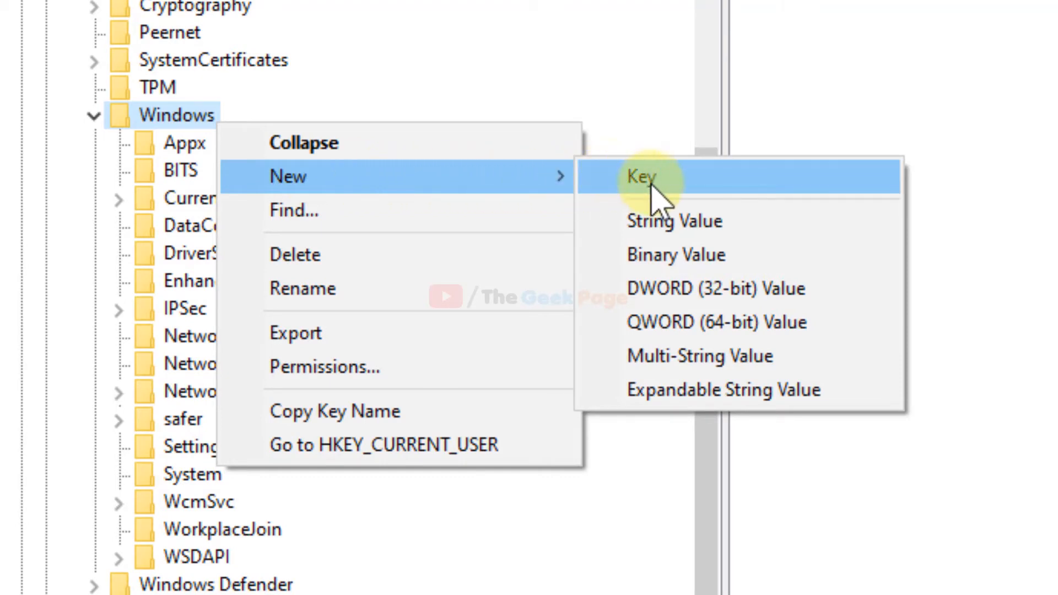
pyautogui.click(644, 176)
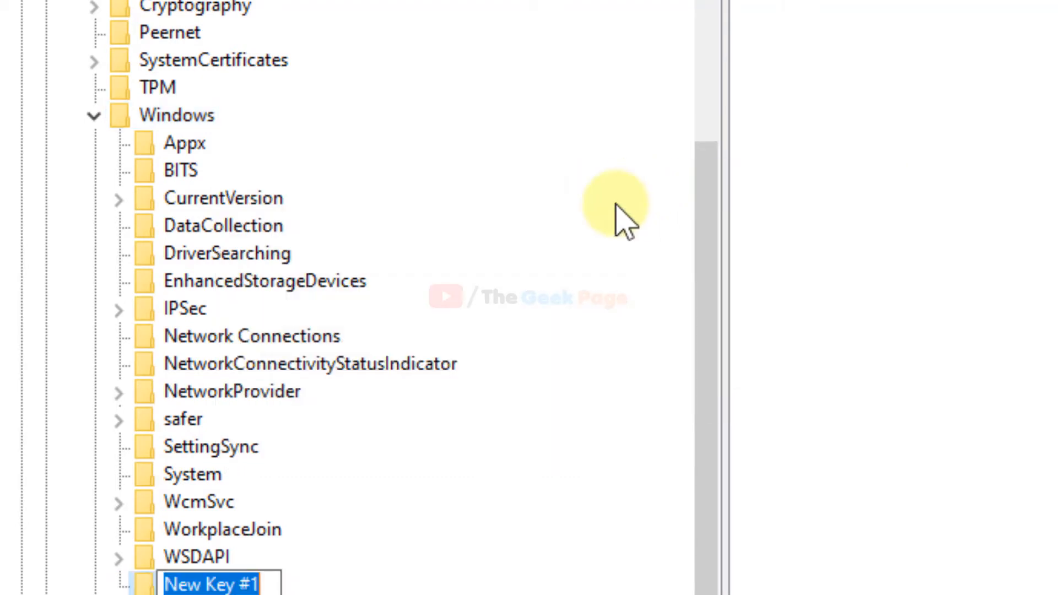
pyautogui.scroll(-3)
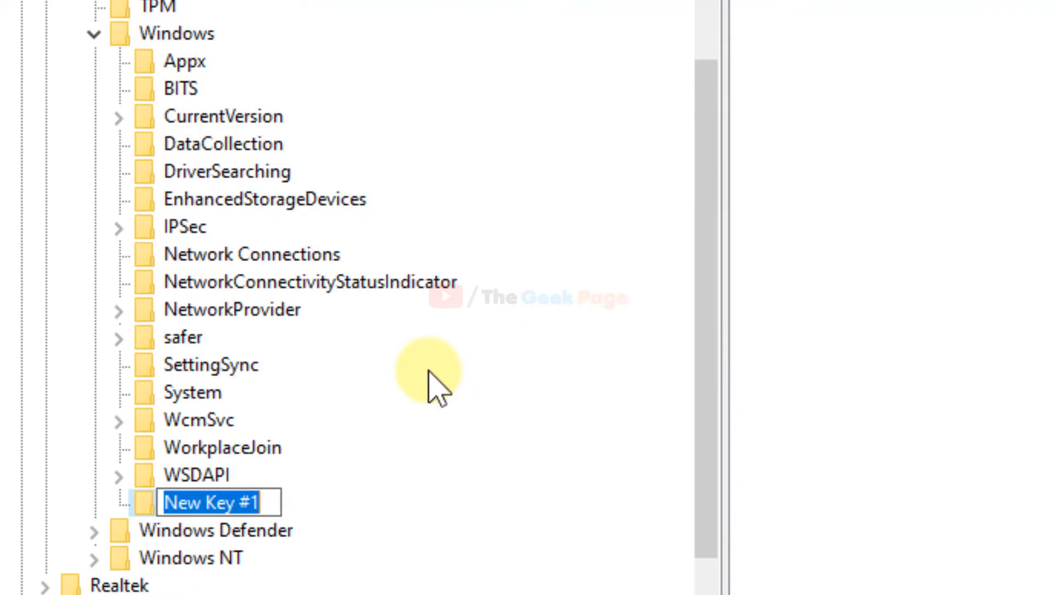
pyautogui.write('Windows')
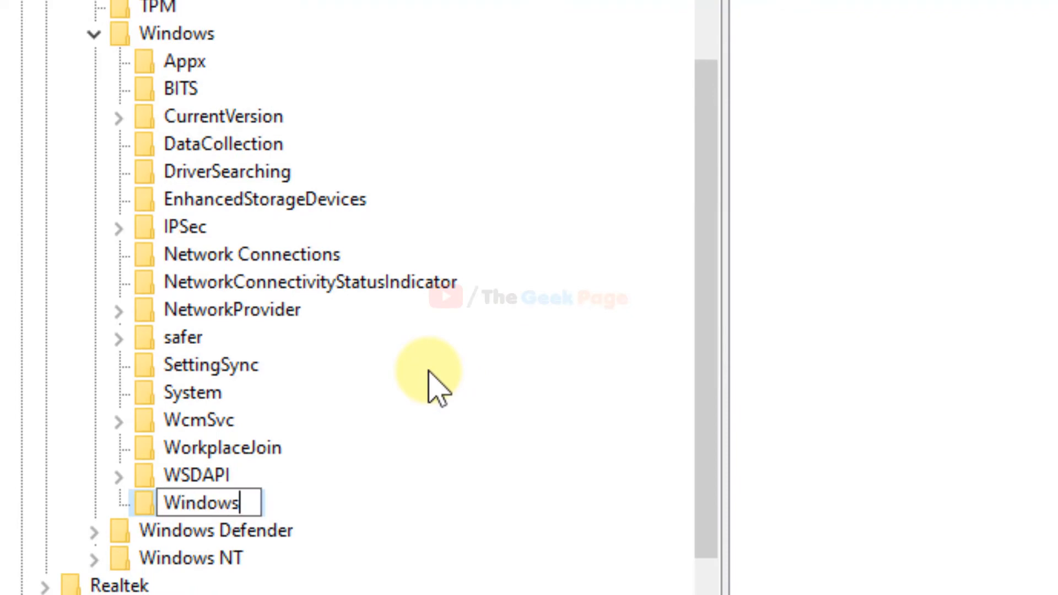
pyautogui.write('Update')
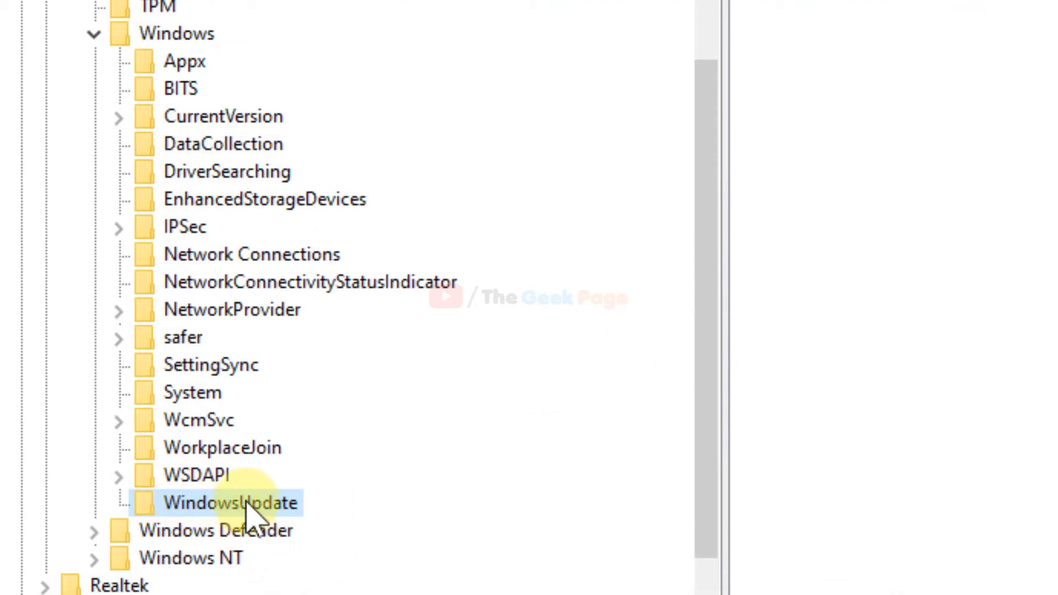
pyautogui.scroll(-3)
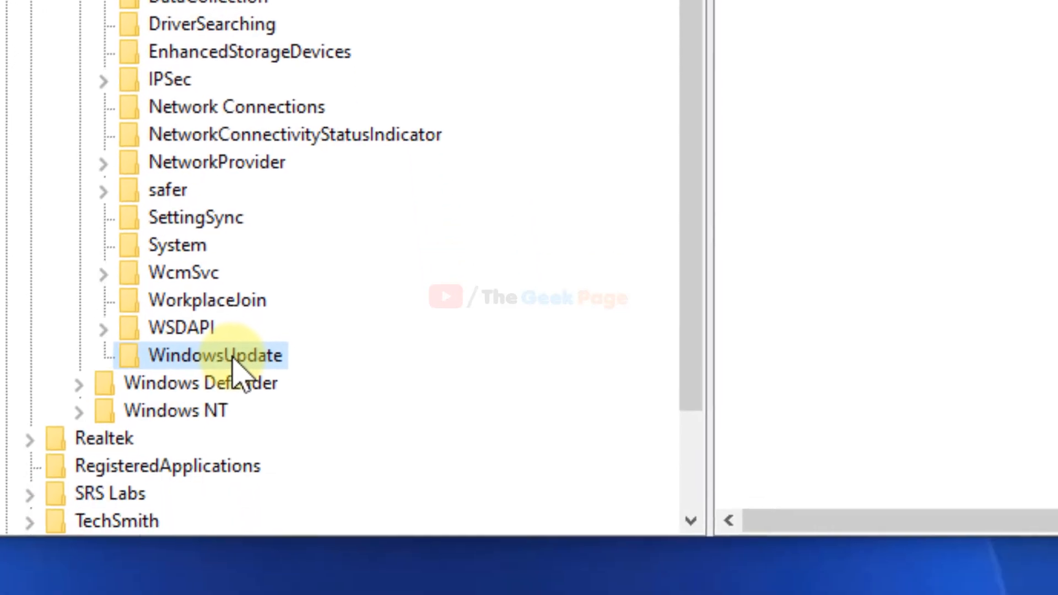
pyautogui.scroll(-3)
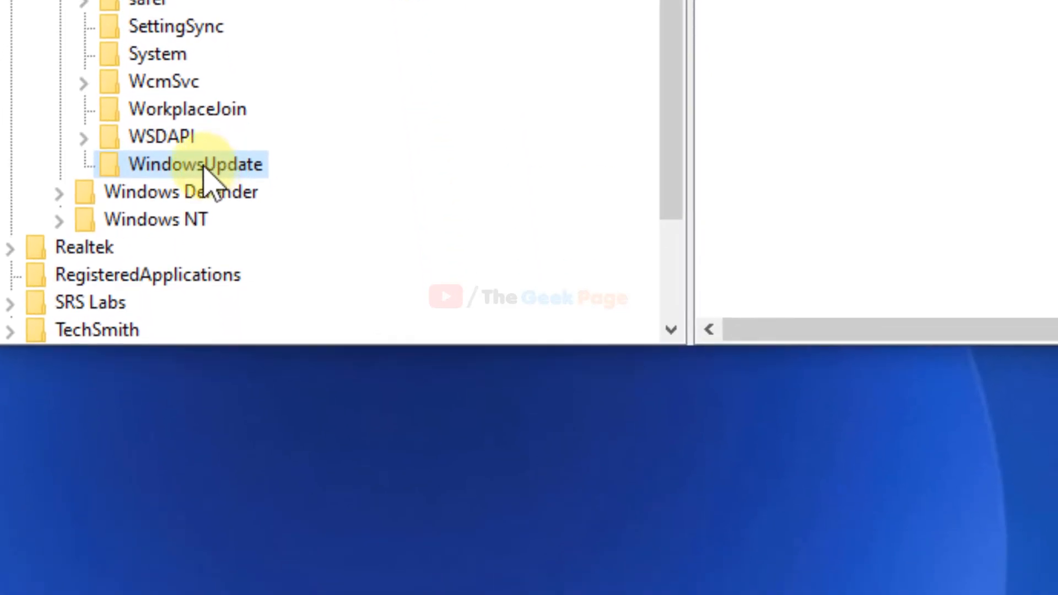
# Create a subkey named AU under WindowsUpdate and select it to show its values.
pyautogui.rightClick(197, 164)
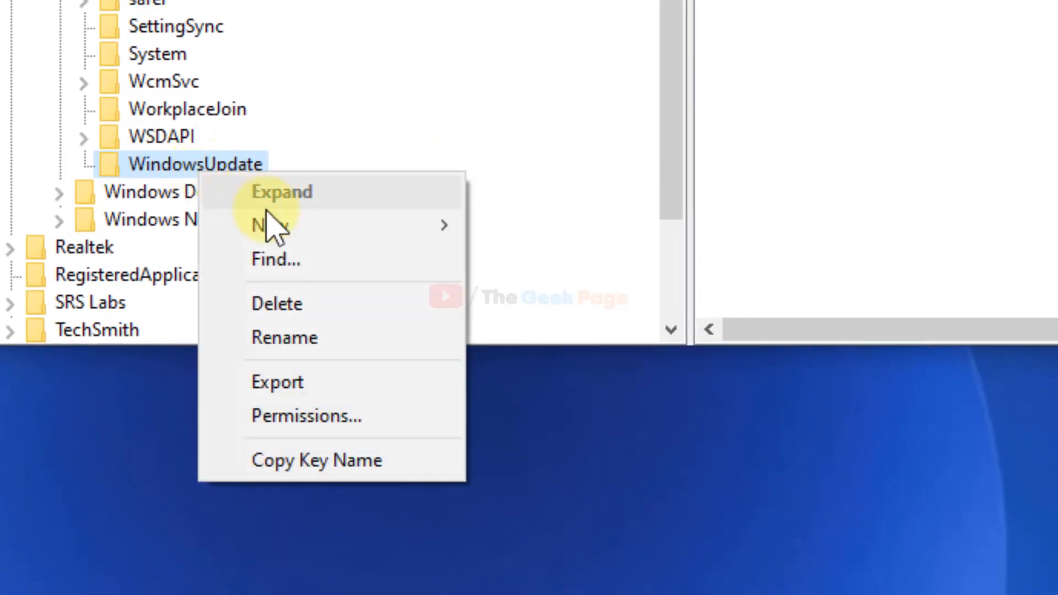
pyautogui.moveTo(269, 225)
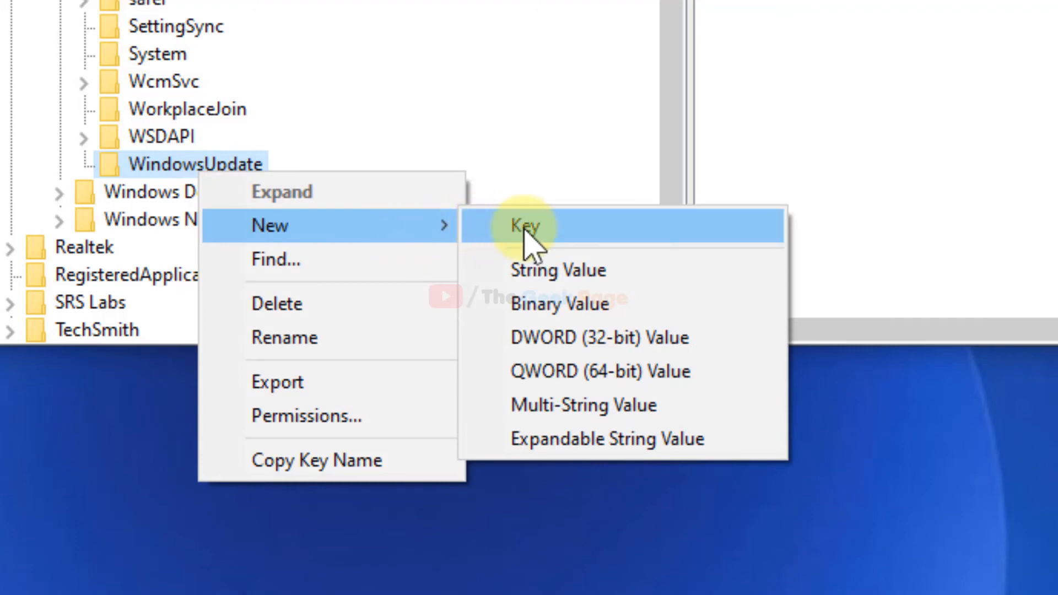
pyautogui.click(526, 225)
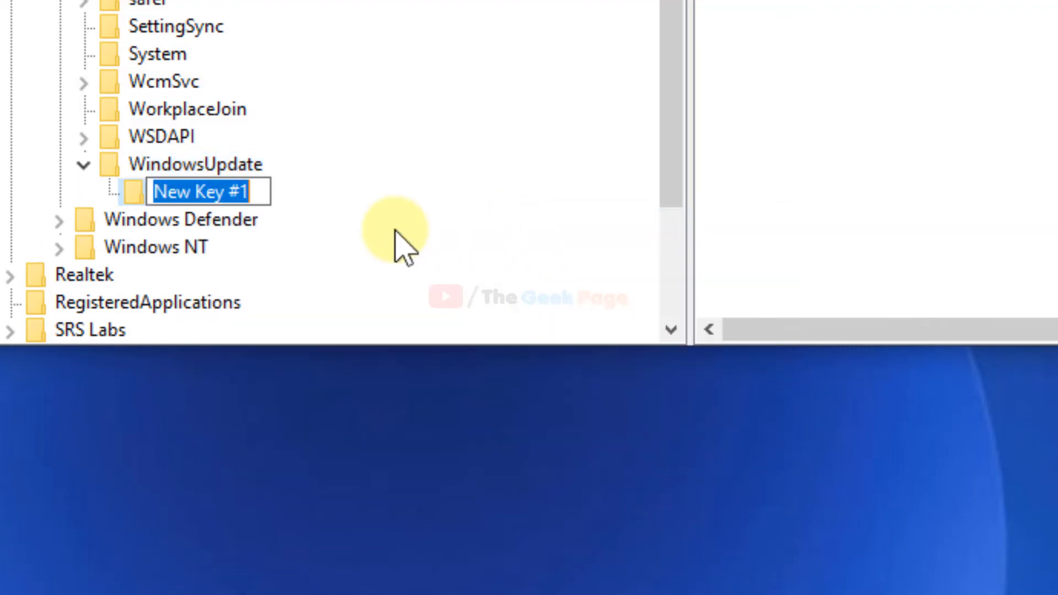
pyautogui.write('AU')
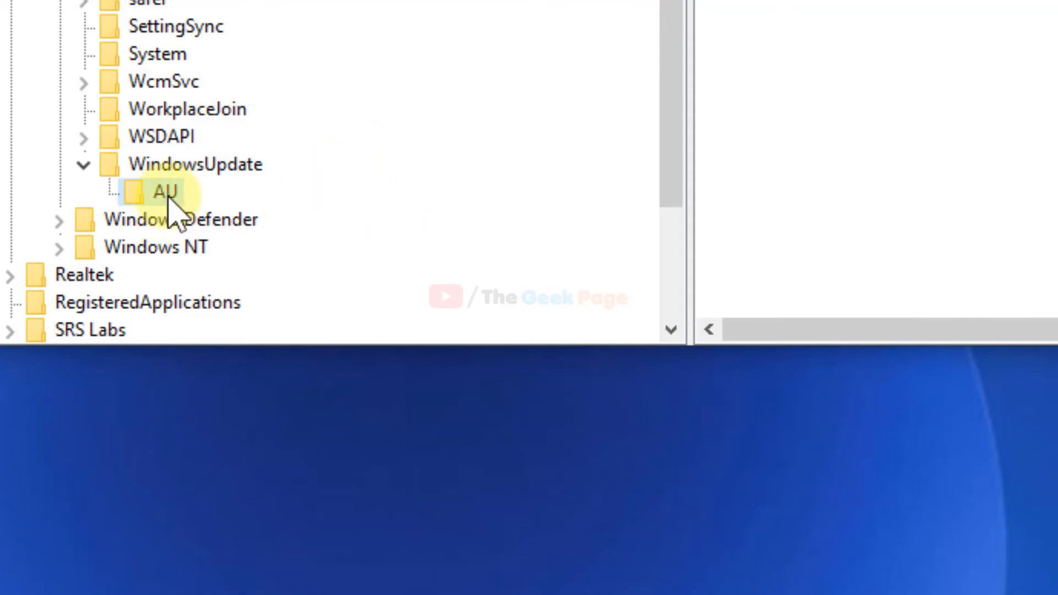
pyautogui.click(165, 192)
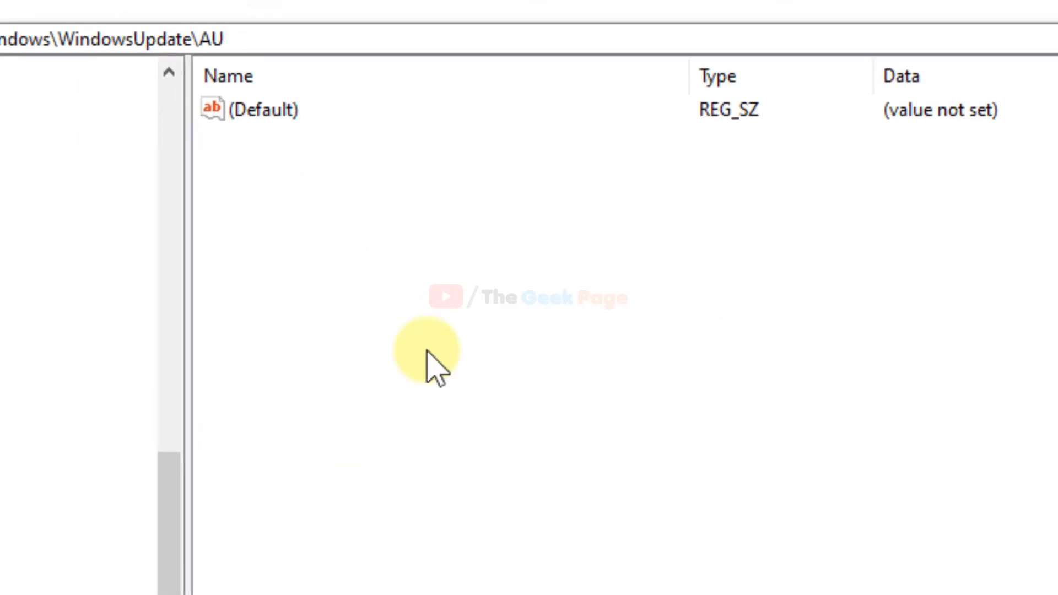
# Add a DWORD (32-bit) value in AU and rename it NoAutoRebootWithLoggedOnUsers.
pyautogui.rightClick(426, 351)
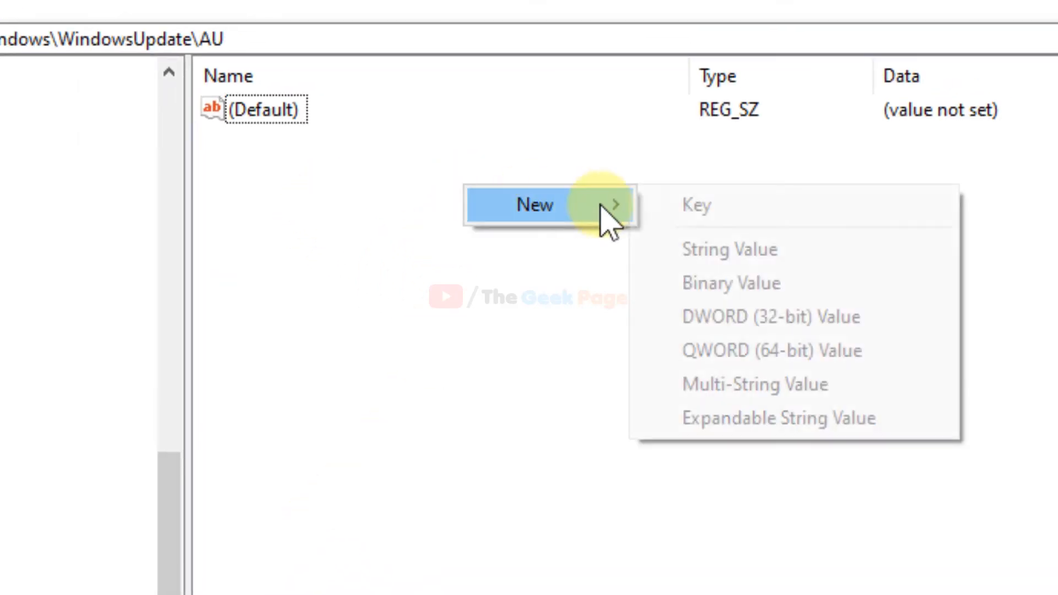
pyautogui.moveTo(782, 317)
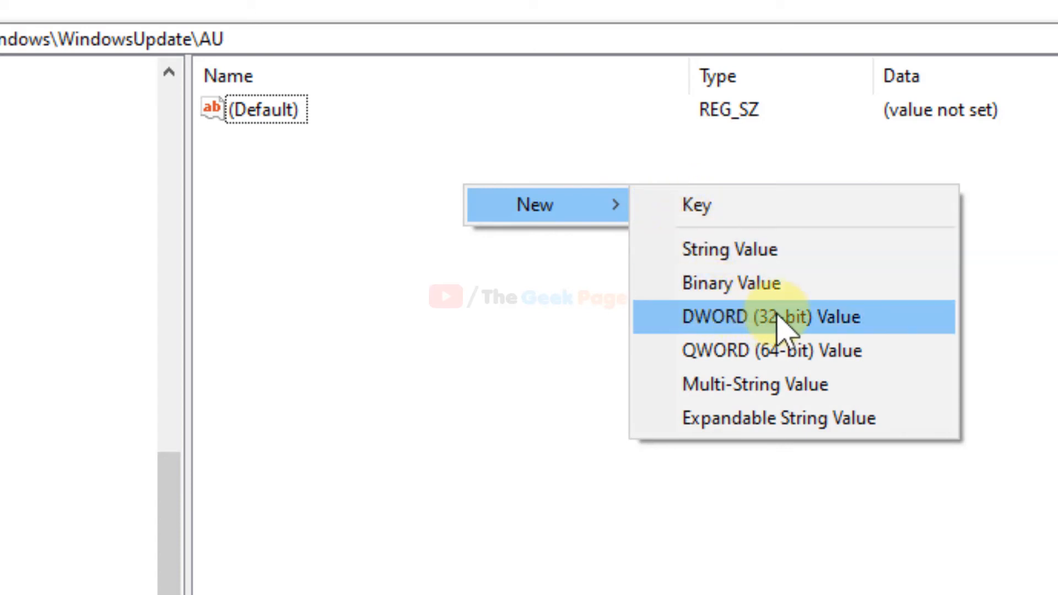
pyautogui.click(781, 317)
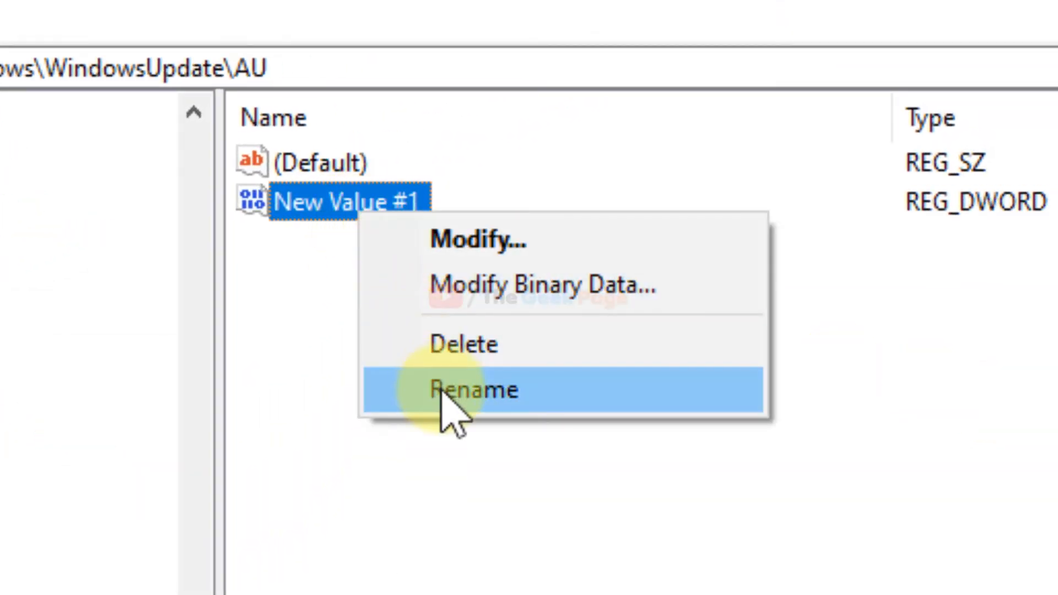
pyautogui.click(473, 389)
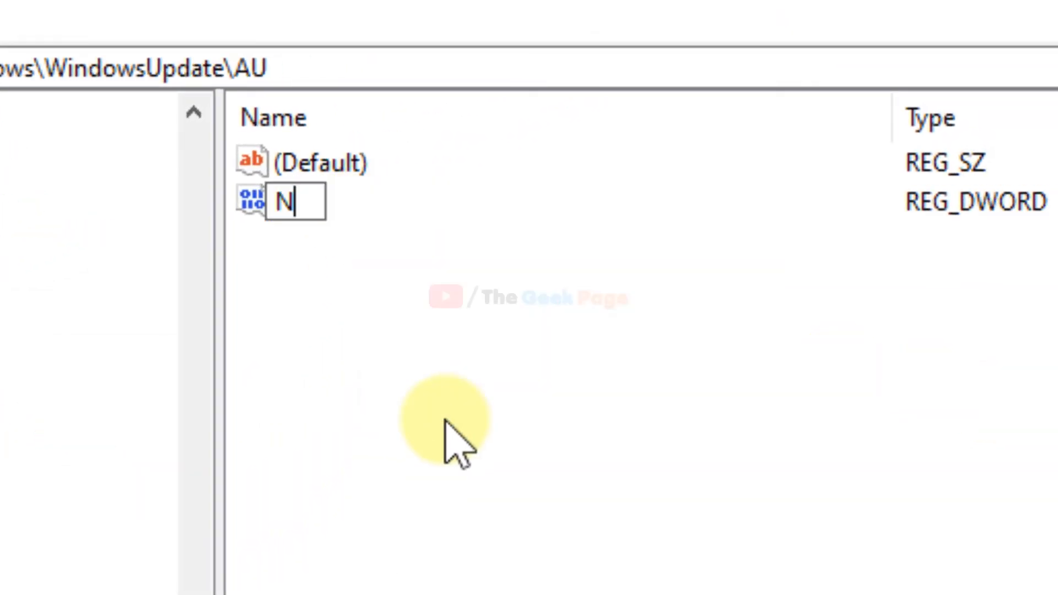
pyautogui.write('oAuto')
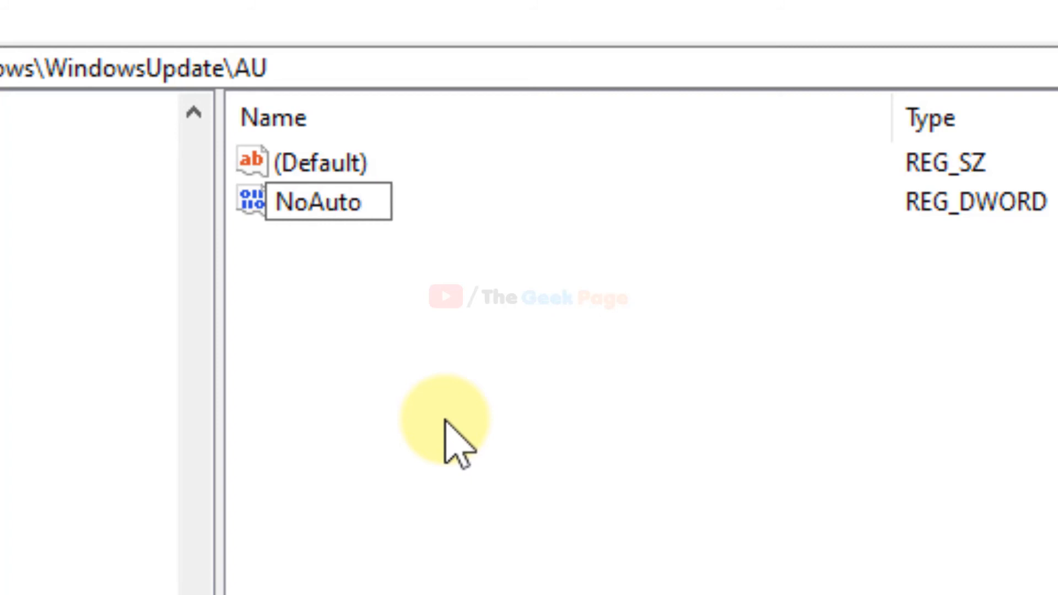
pyautogui.write('Reboo')
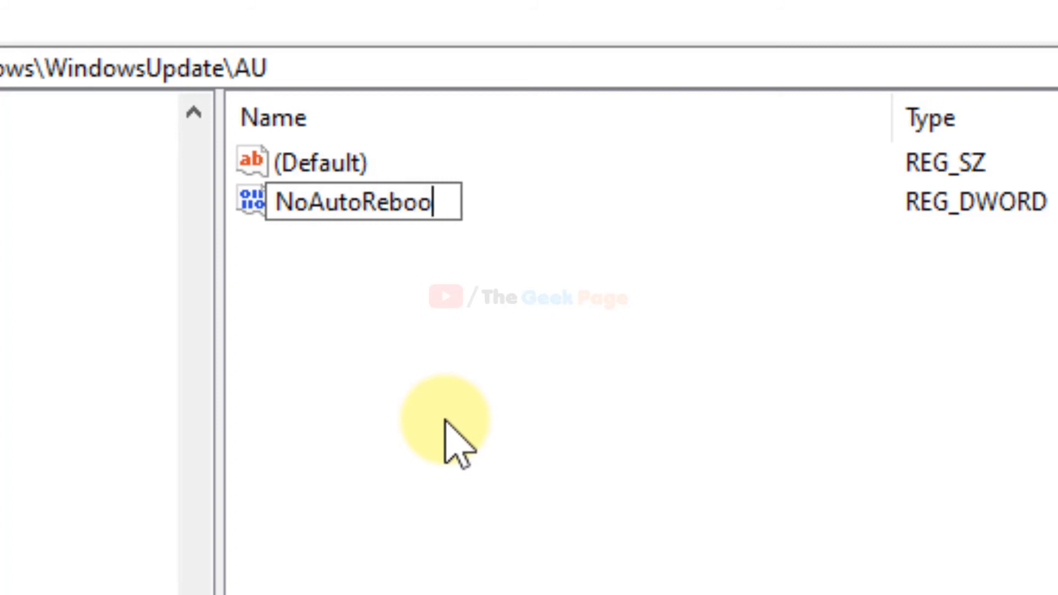
pyautogui.write('tWith')
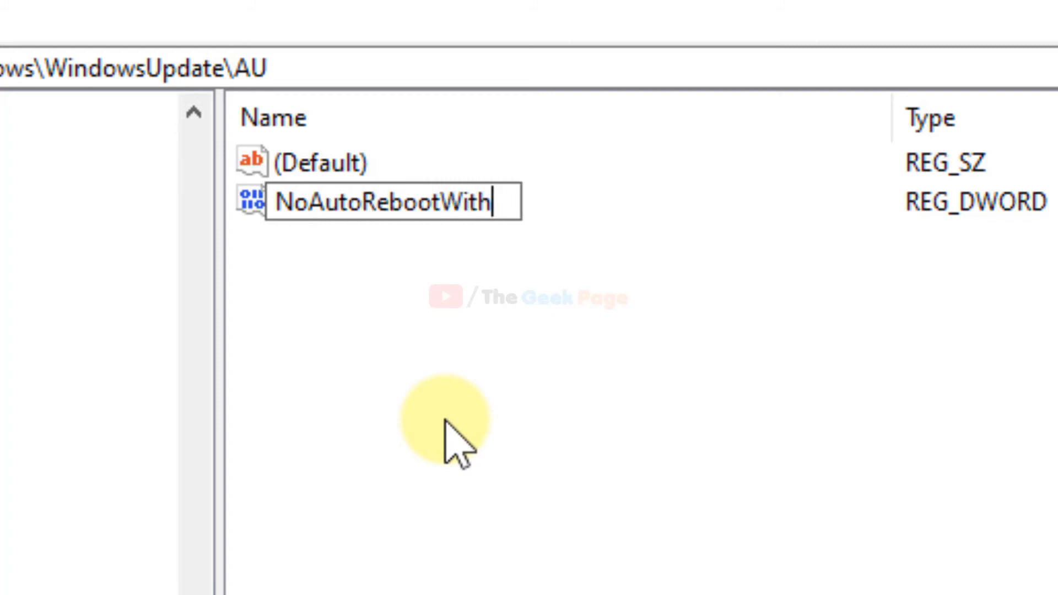
pyautogui.write('Logged')
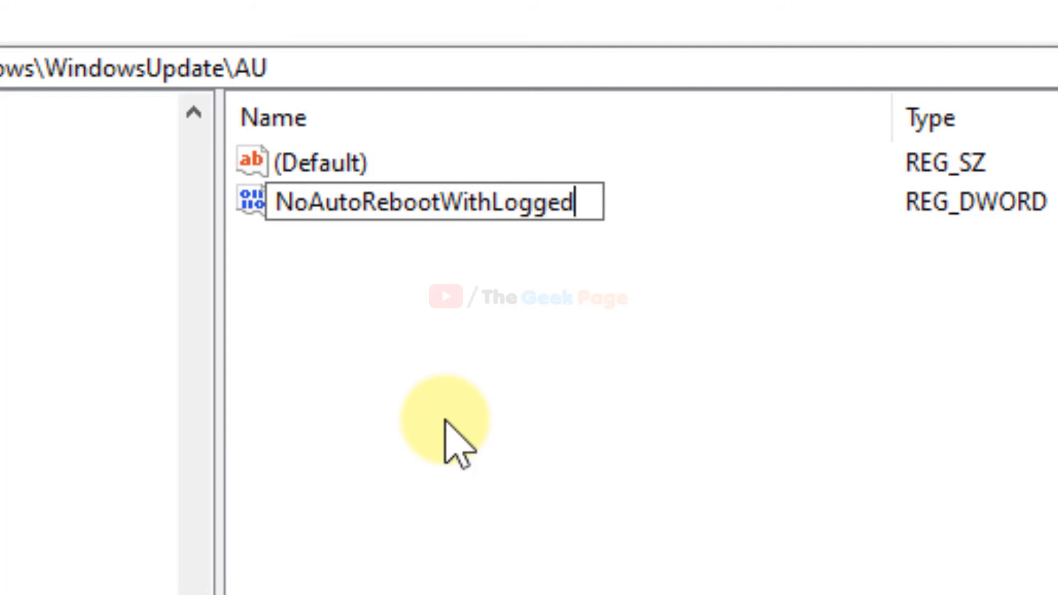
pyautogui.write('OnUsers')
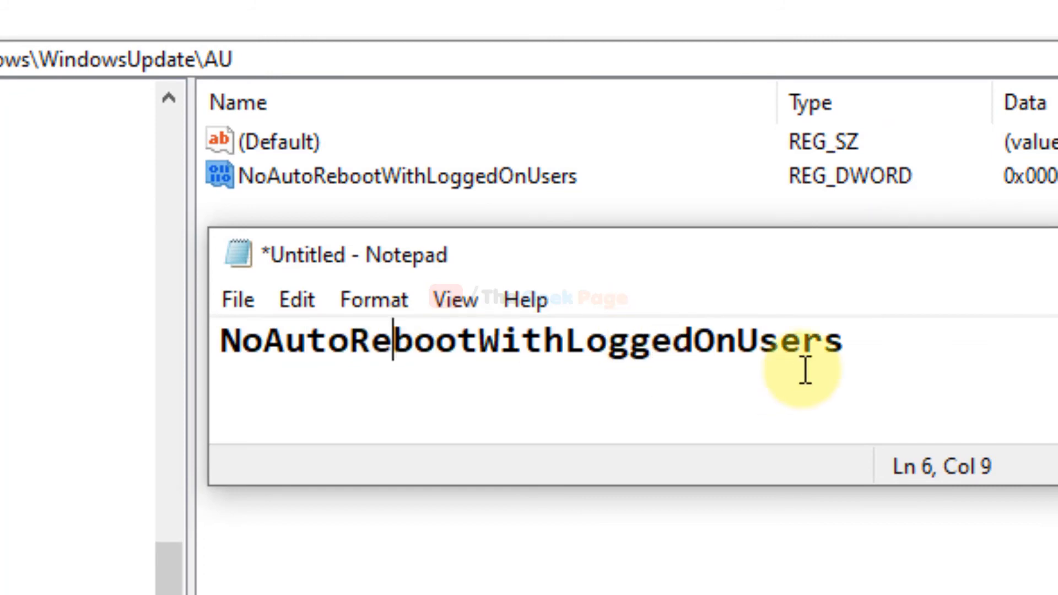
pyautogui.moveTo(442, 178)
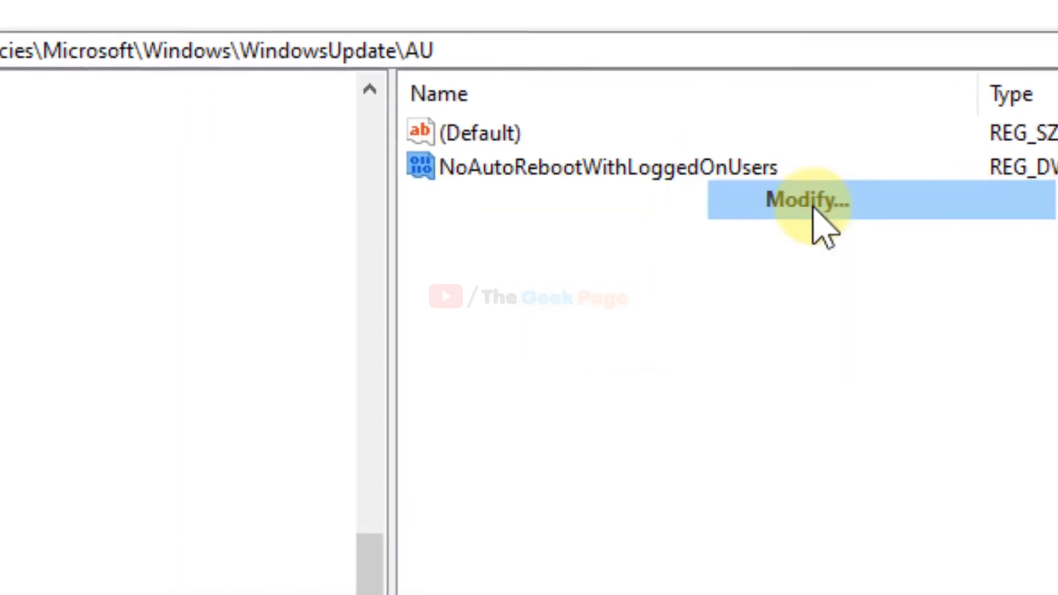
# Modify NoAutoRebootWithLoggedOnUsers so its value data is 1.
pyautogui.click(803, 201)
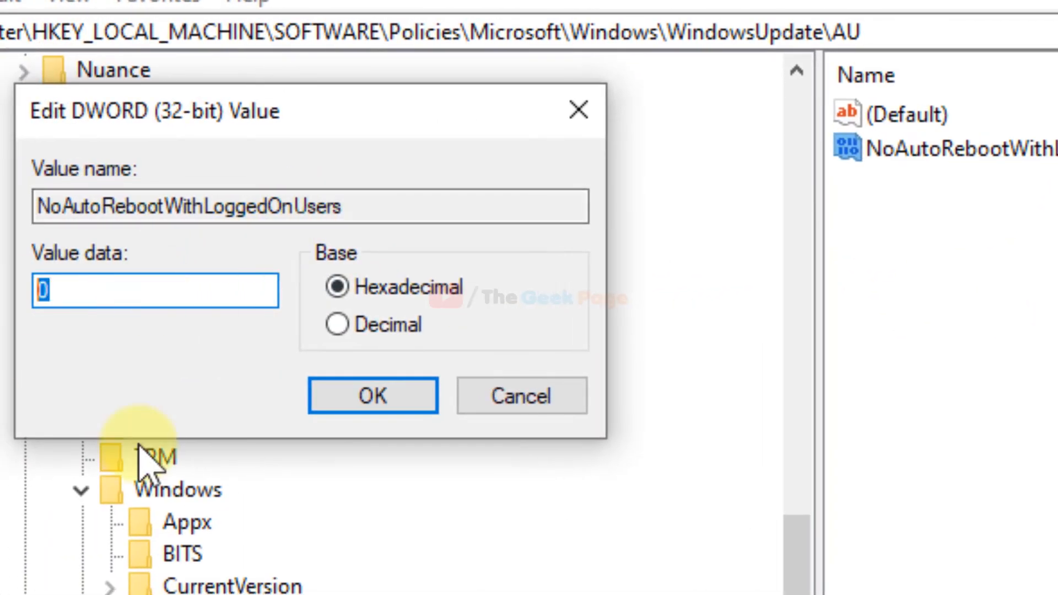
pyautogui.write('1')
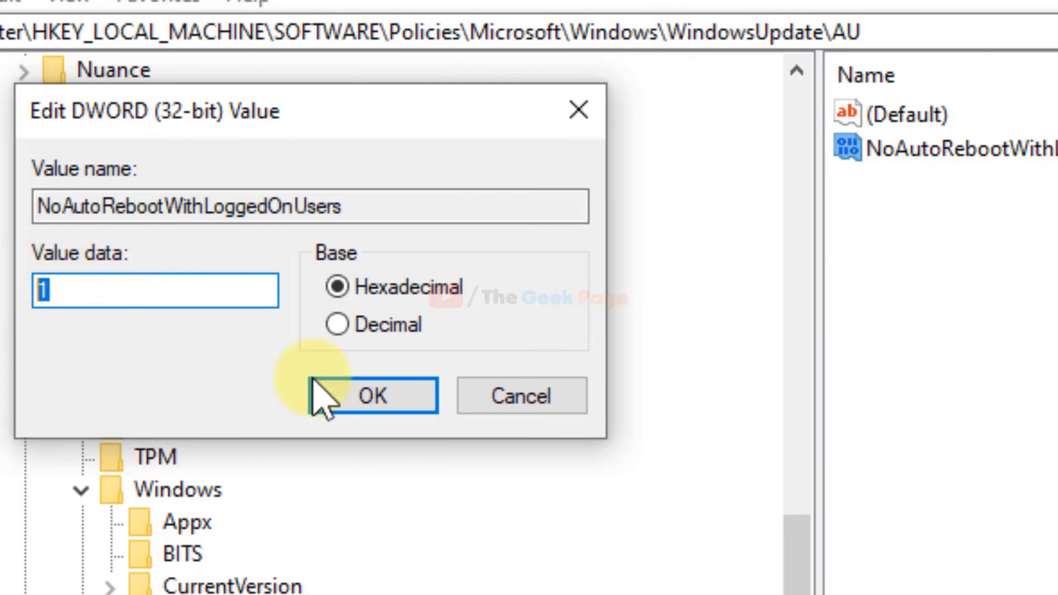
pyautogui.click(373, 395)
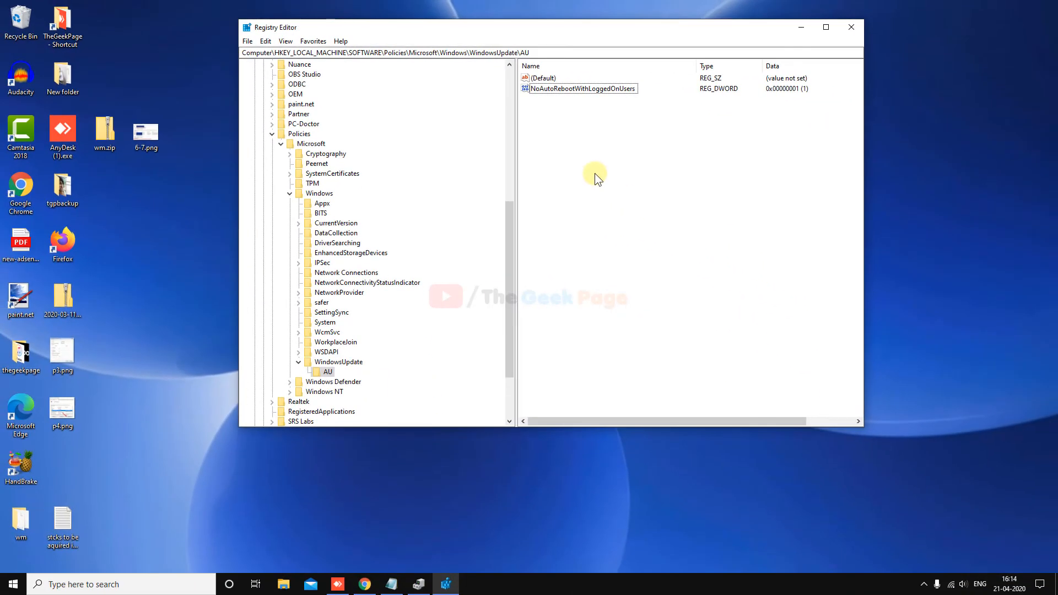